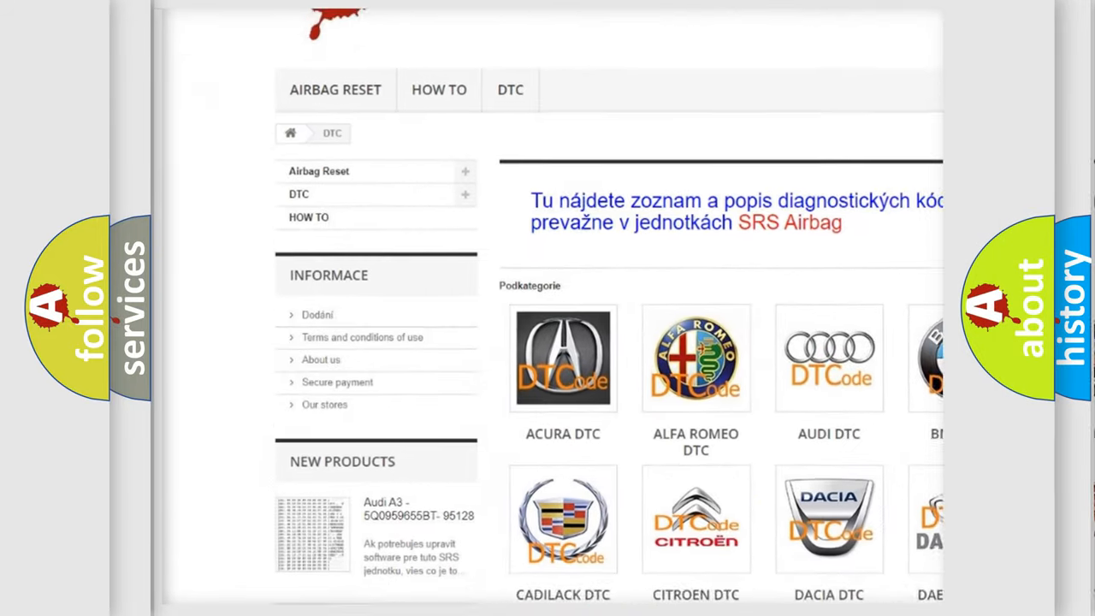
scroll(down, 3)
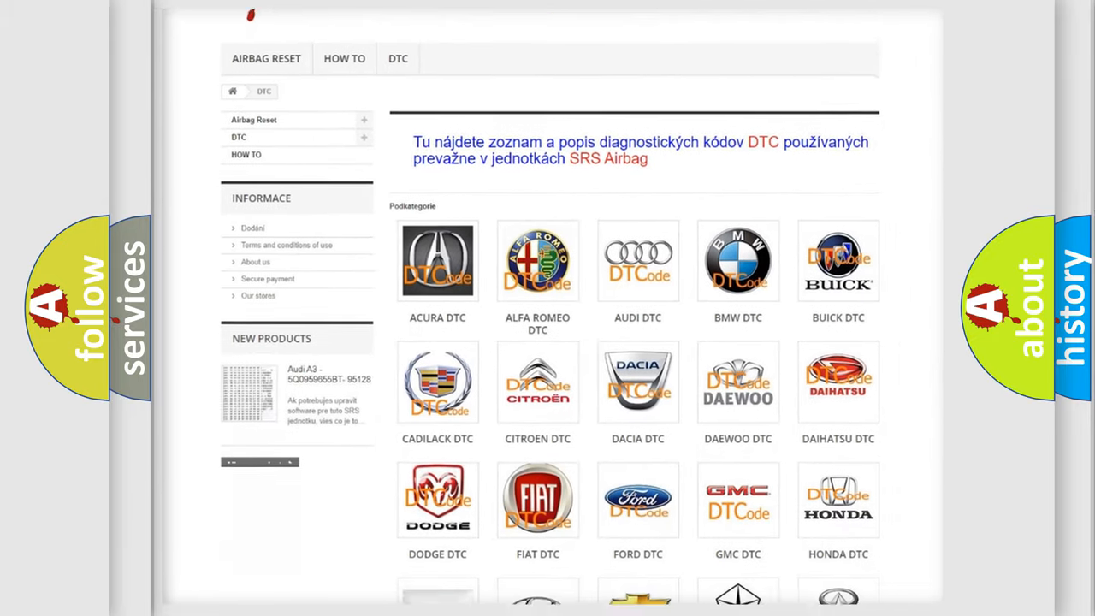
scroll(down, 3)
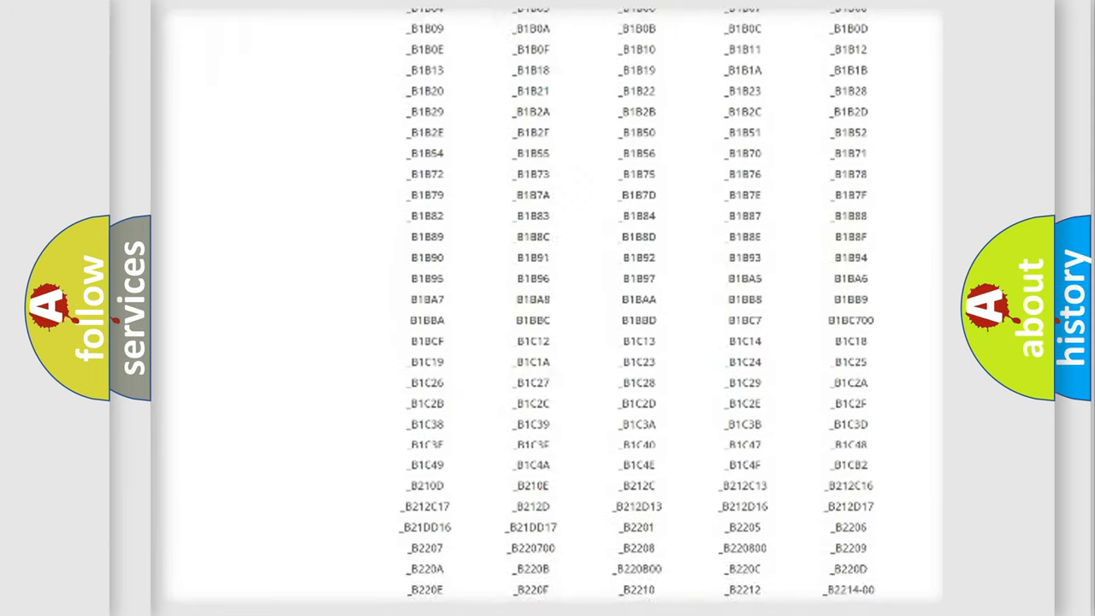
scroll(down, 3)
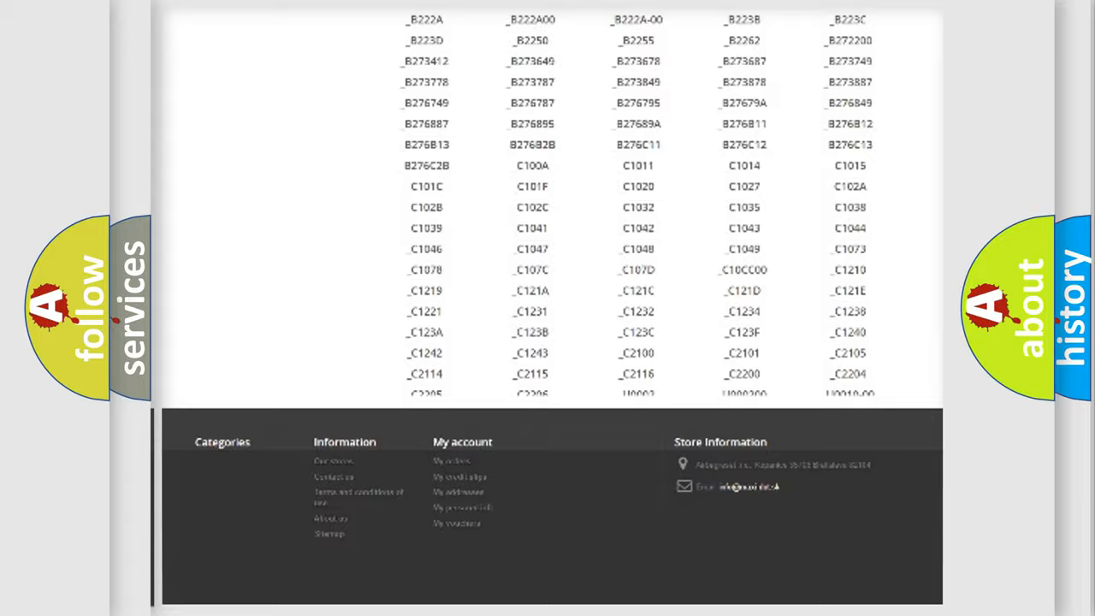